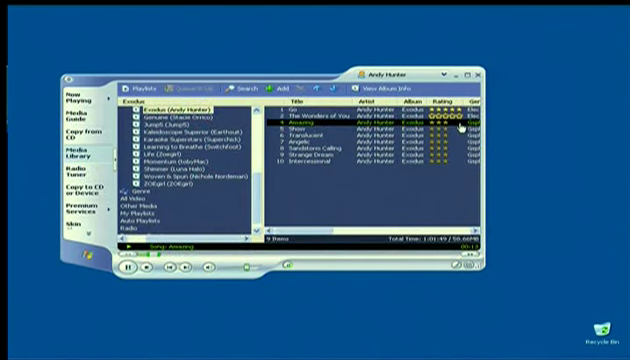
# Rate 'The Wonders of You' from the Exodus album using its Rating column stars
pyautogui.click(455, 125)
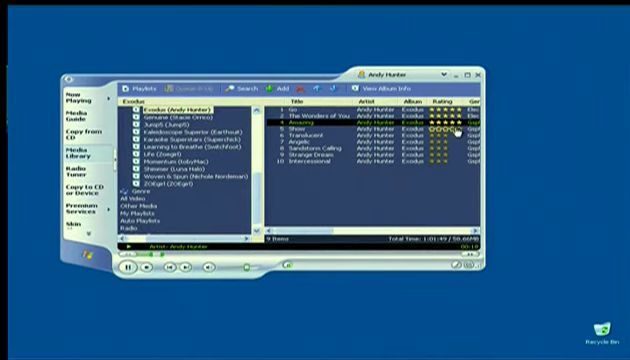